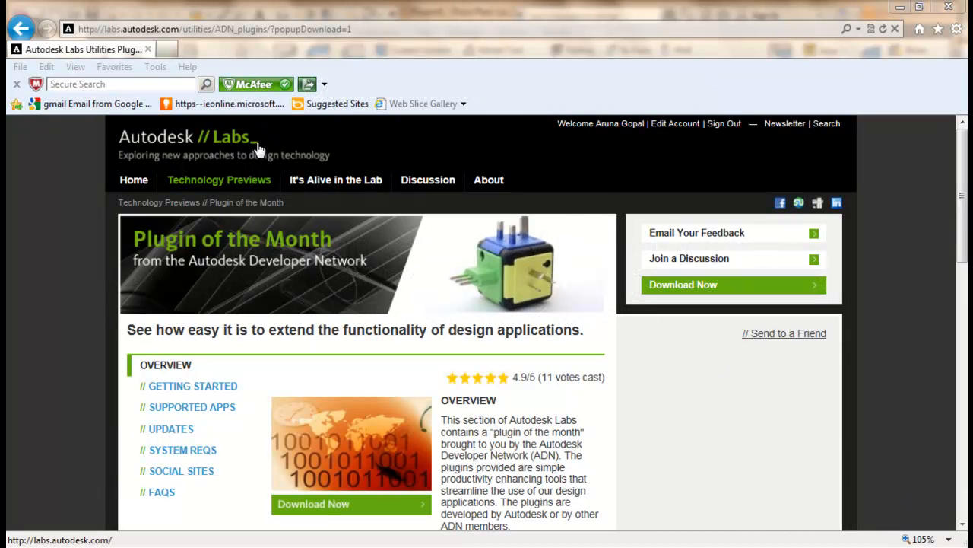
mouse_move(619, 387)
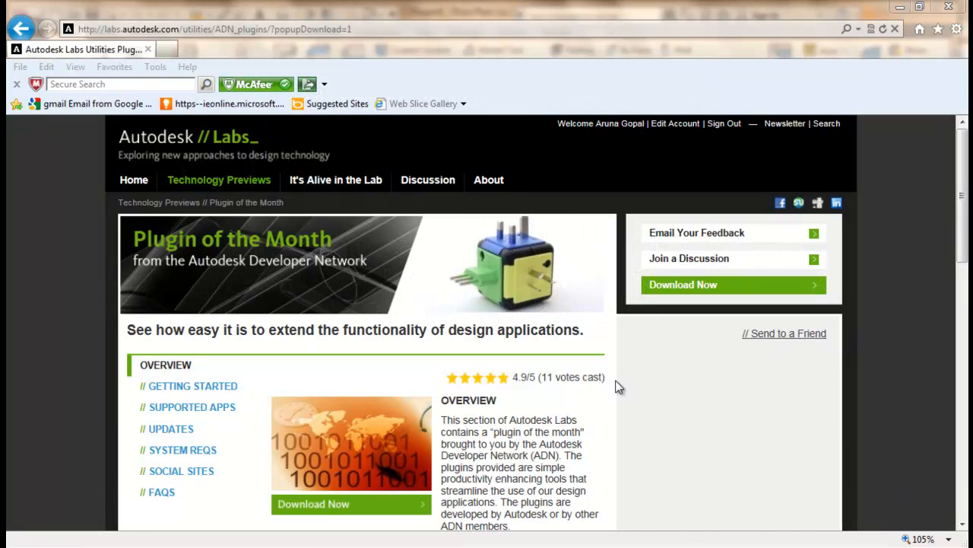
Scroll the Plugin of the Month page down to the 'This Month's Plugin' table.
scroll("down", 3)
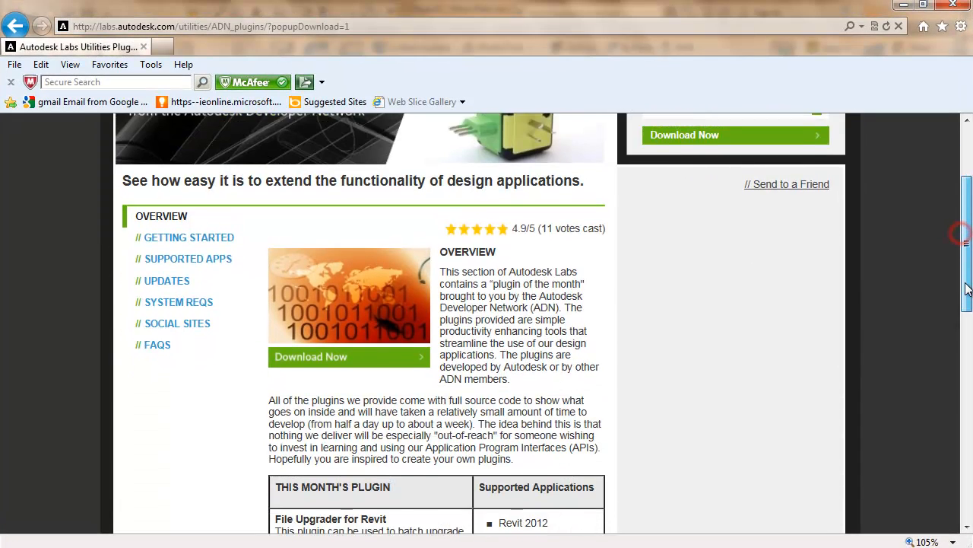
scroll("down", 3)
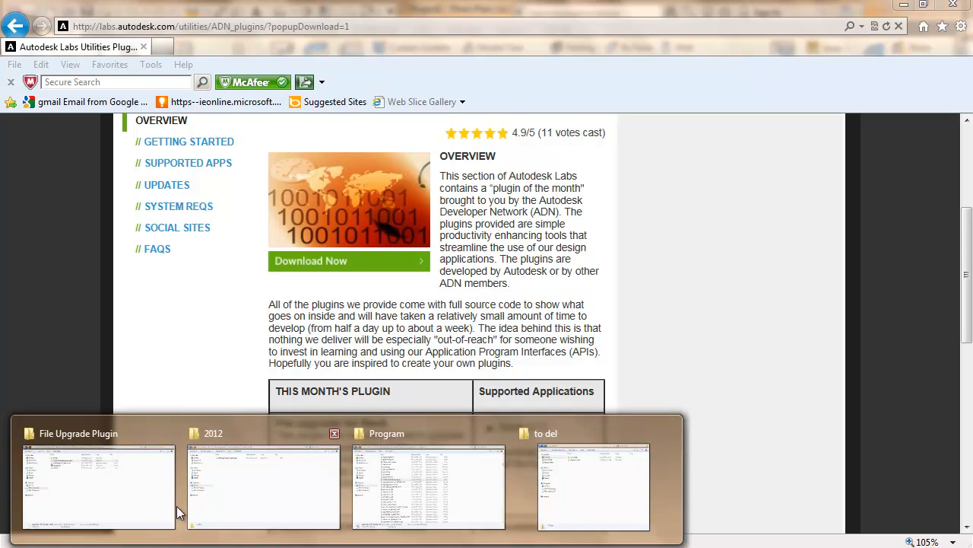
Review the File Upgrade Plugin ReadMe, then copy ADNPlugin-FileUpgrader.dll.
left_click(97, 485)
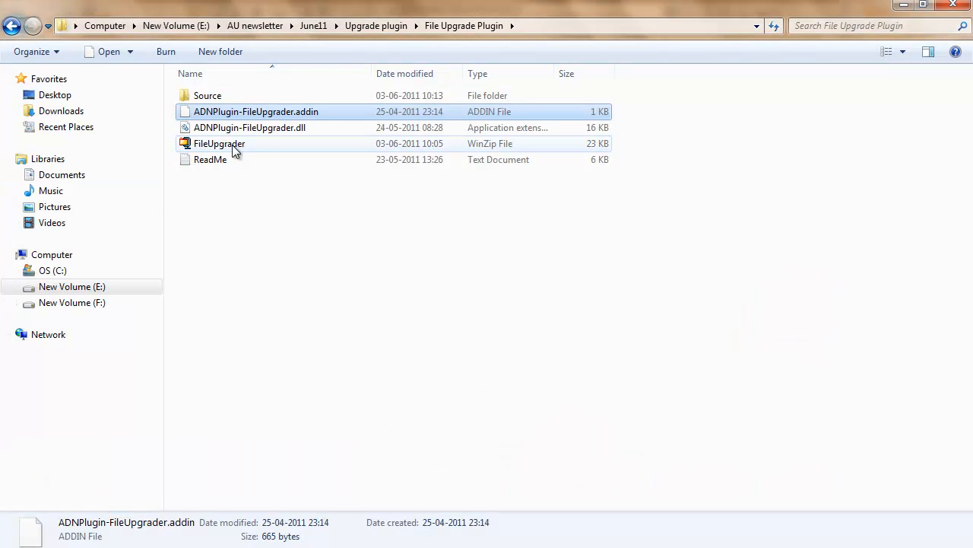
left_click(219, 143)
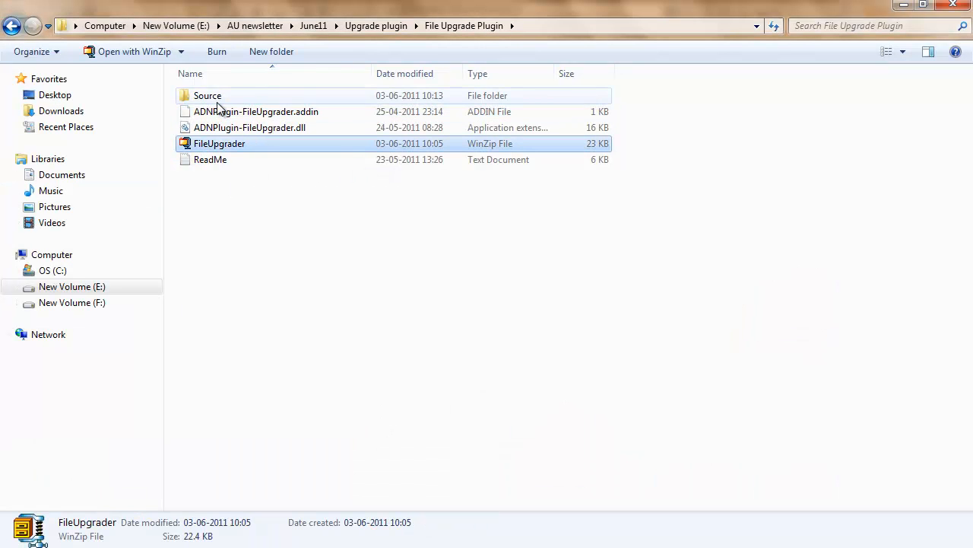
mouse_move(210, 159)
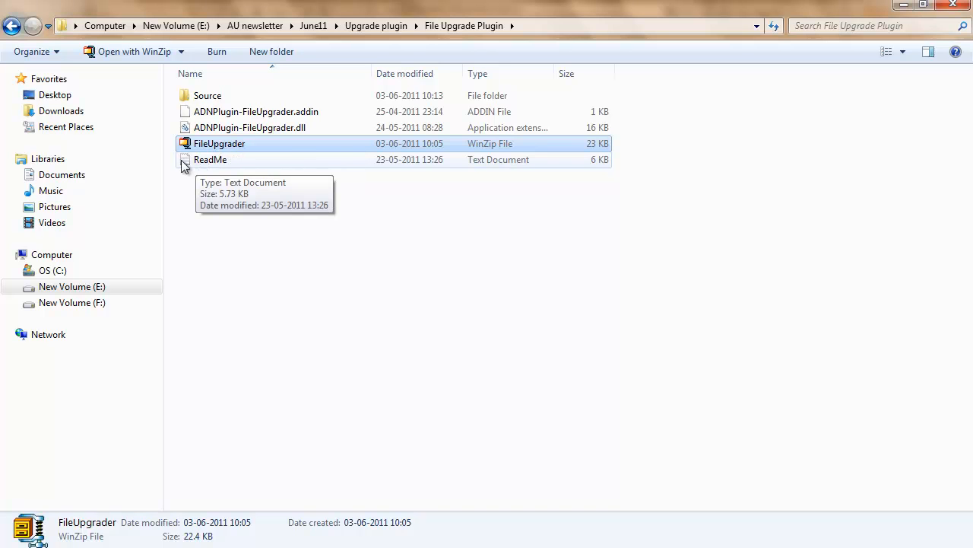
double_click(210, 159)
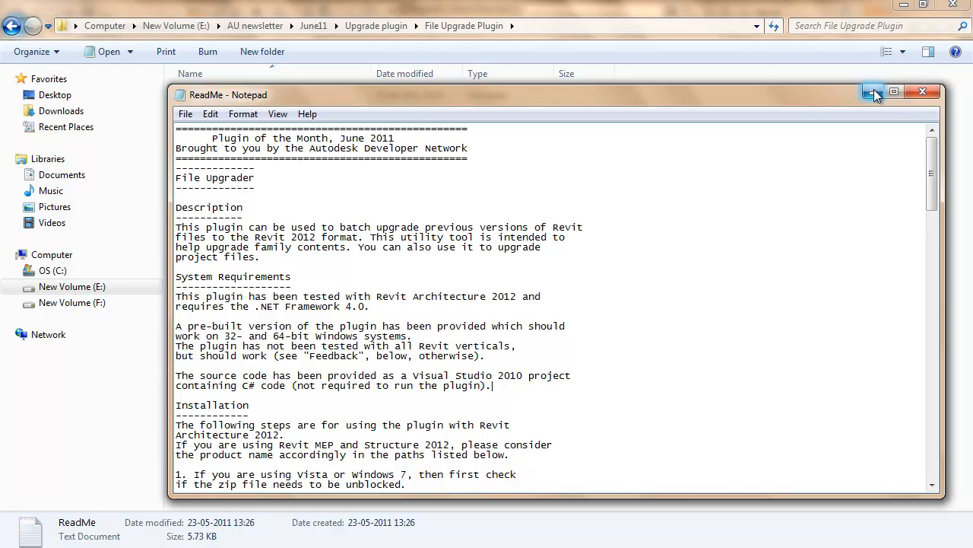
left_click(873, 91)
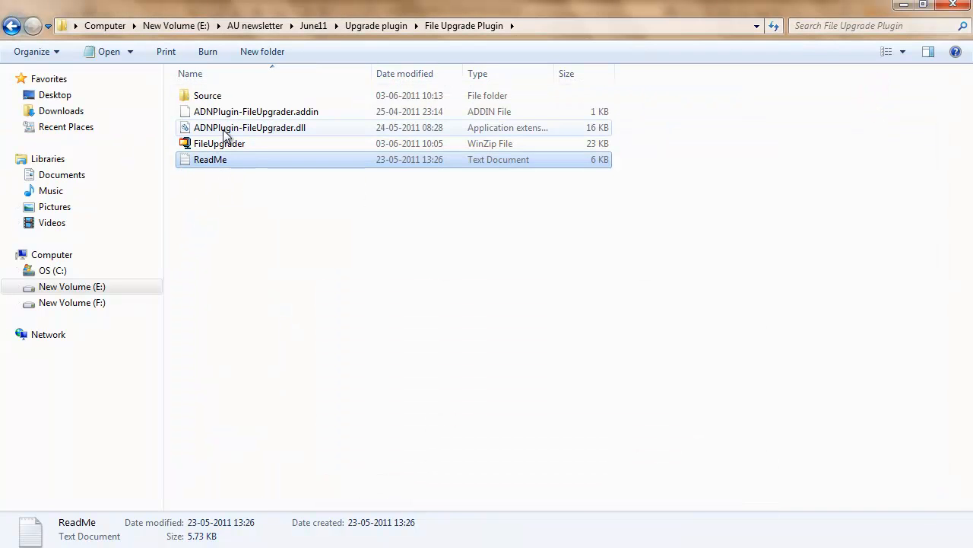
right_click(250, 127)
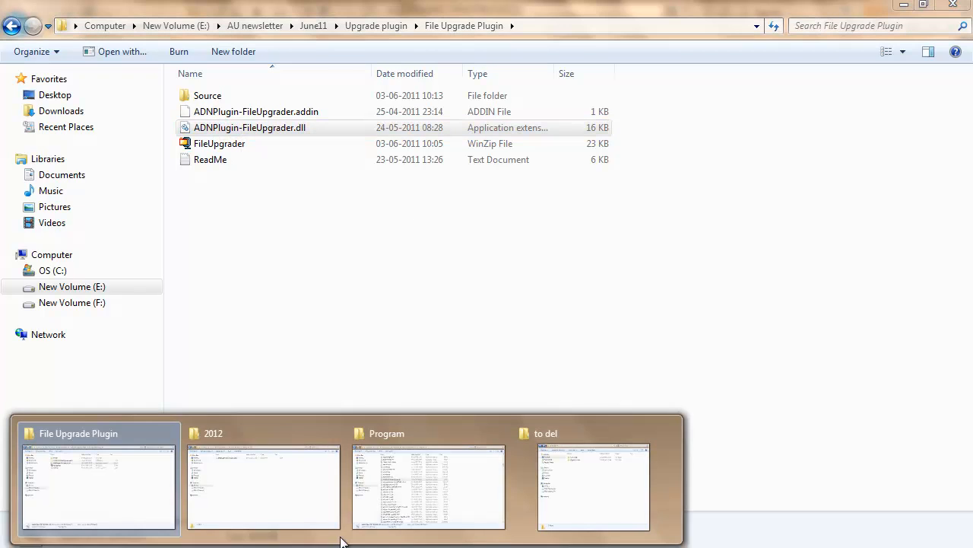
Switch to the C:\Program Files\Autodesk\Revit Architecture 2012\Program window to paste the DLL.
left_click(428, 487)
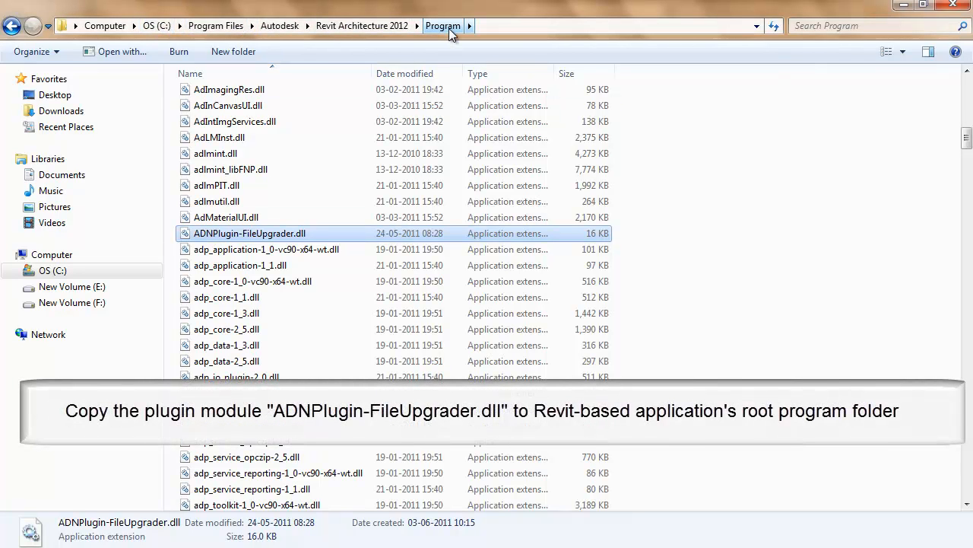
mouse_move(466, 110)
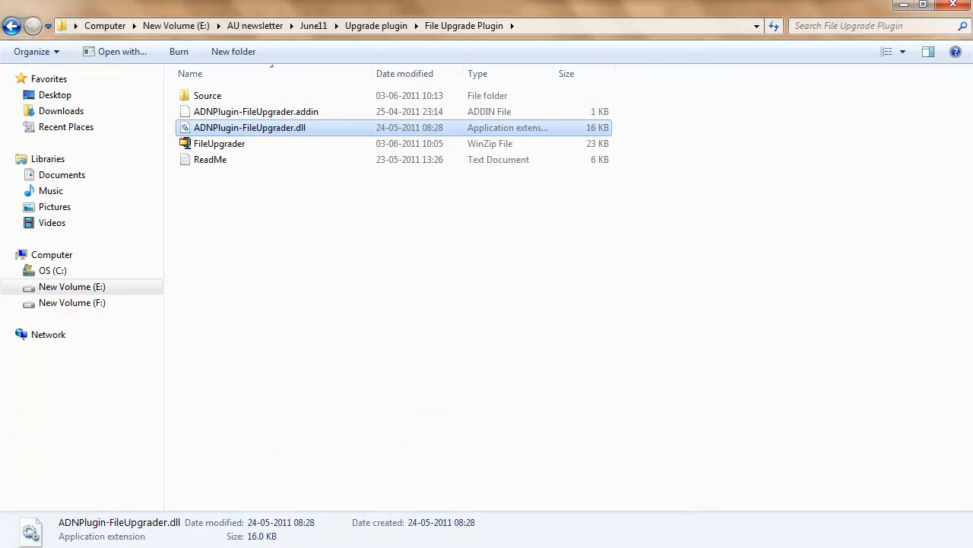
double_click(256, 111)
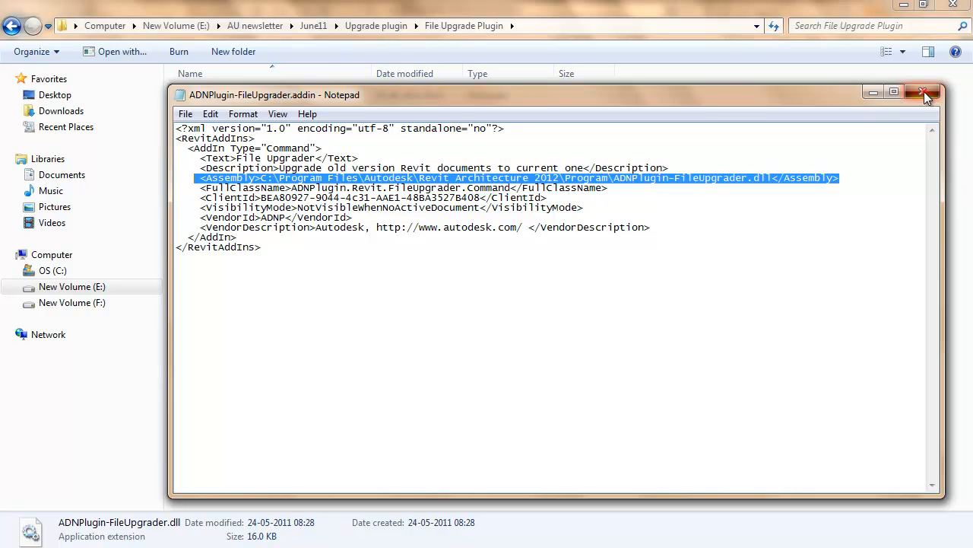
left_click(926, 92)
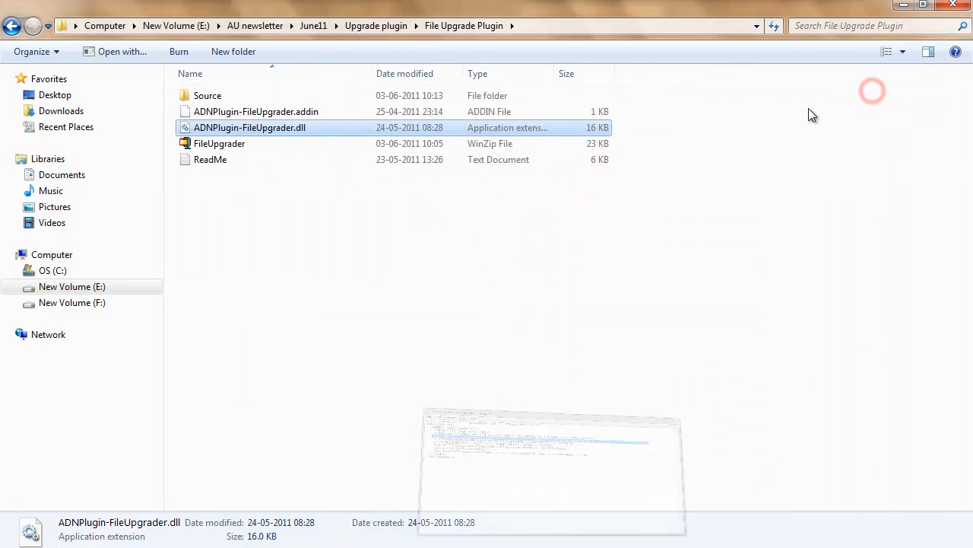
right_click(255, 111)
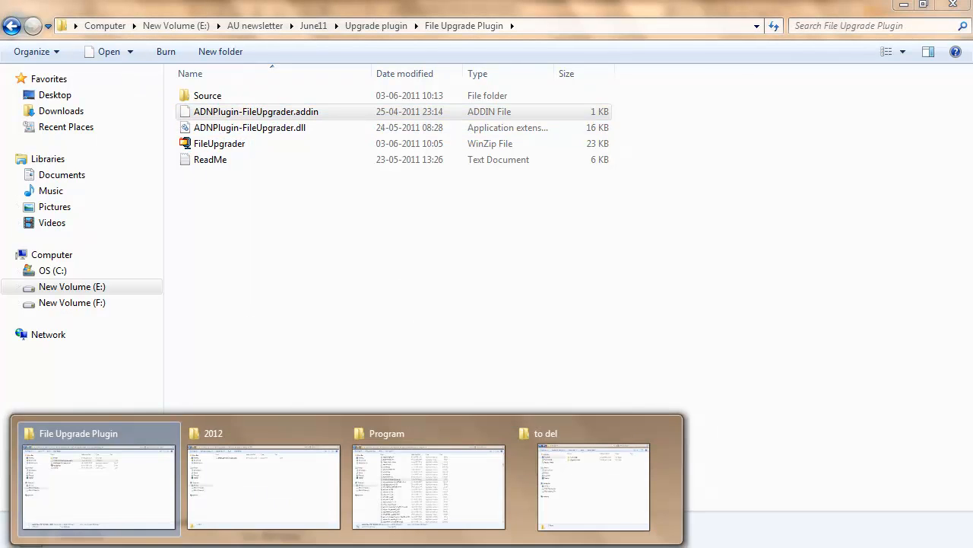
Switch to the C:\ProgramData\Autodesk\Revit\Addins\2012 window for the .addin manifest.
left_click(264, 487)
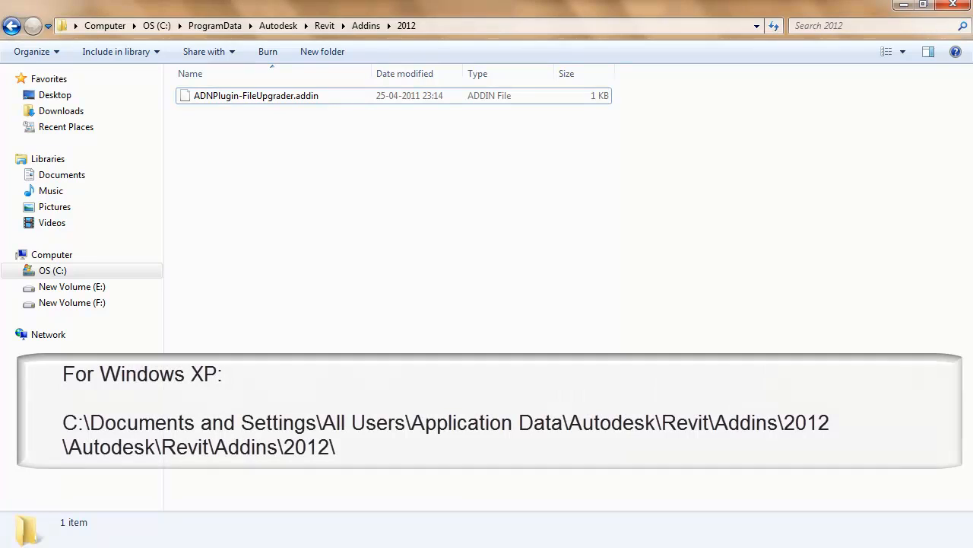
mouse_move(243, 34)
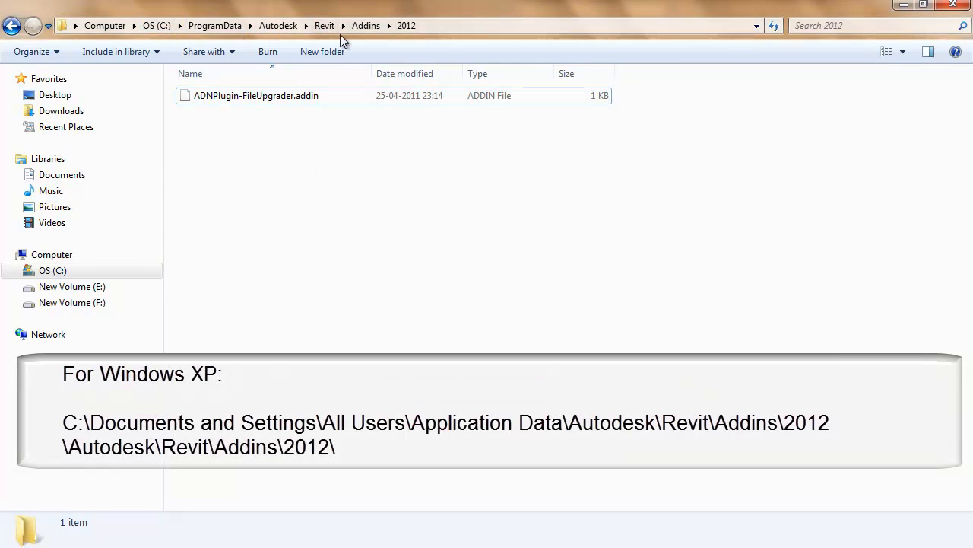
mouse_move(215, 139)
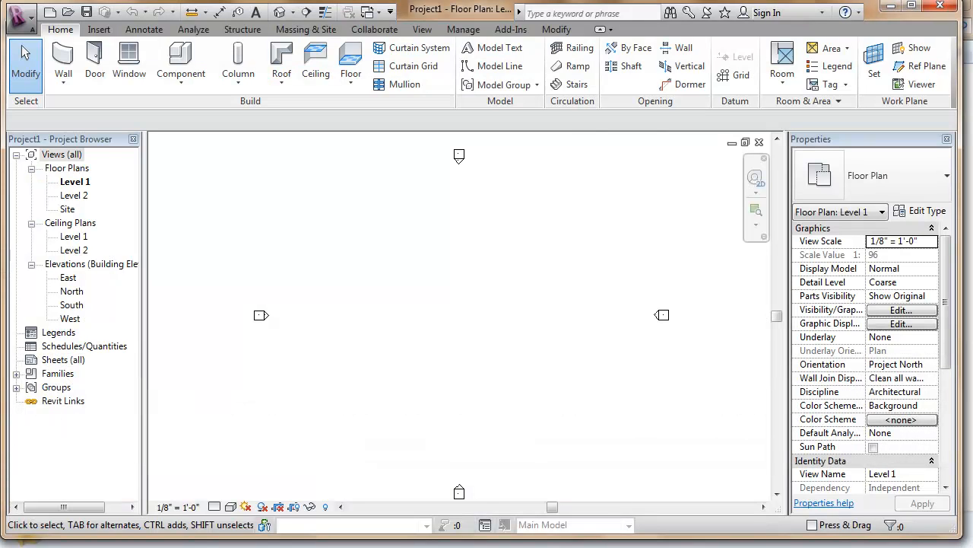
mouse_move(396, 497)
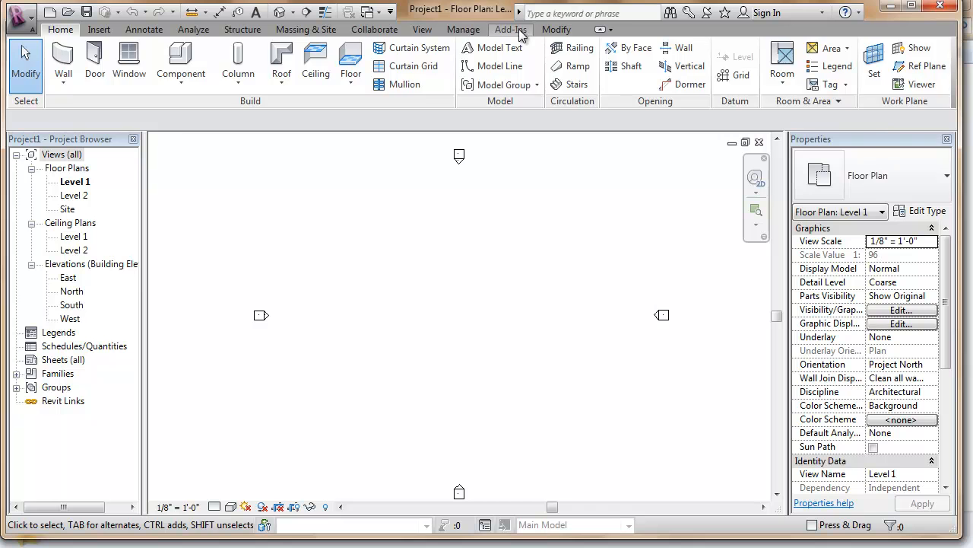
Launch Revit File Upgrader from External Tools on the Add-Ins tab.
left_click(511, 29)
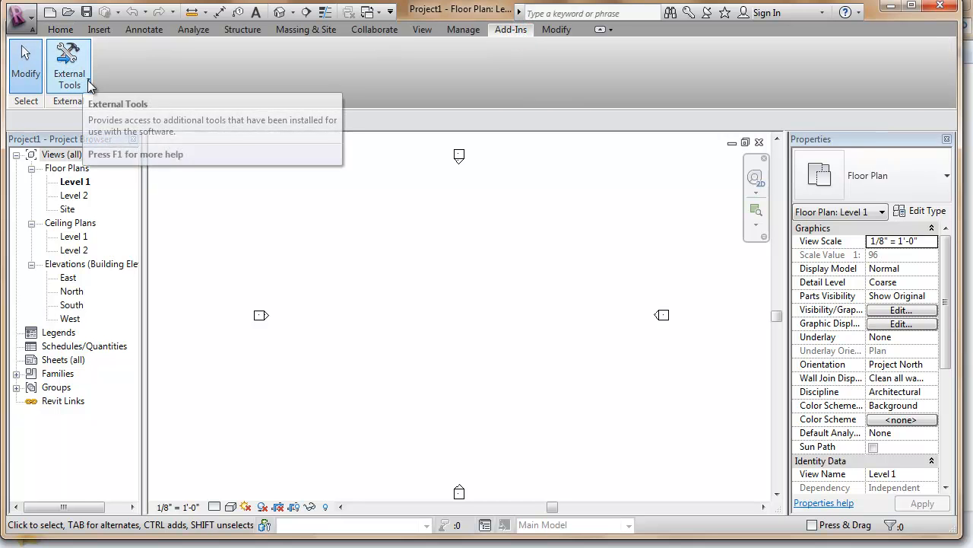
left_click(69, 66)
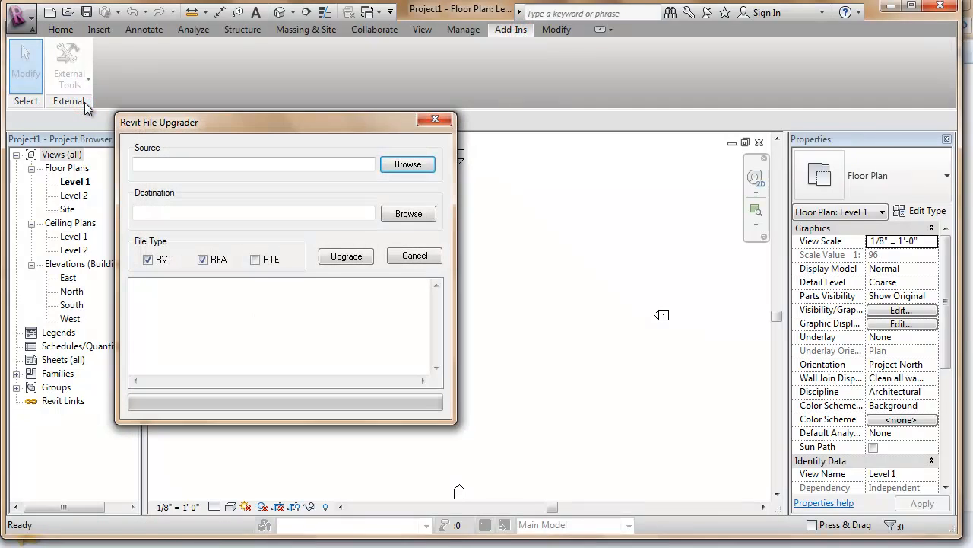
mouse_move(409, 213)
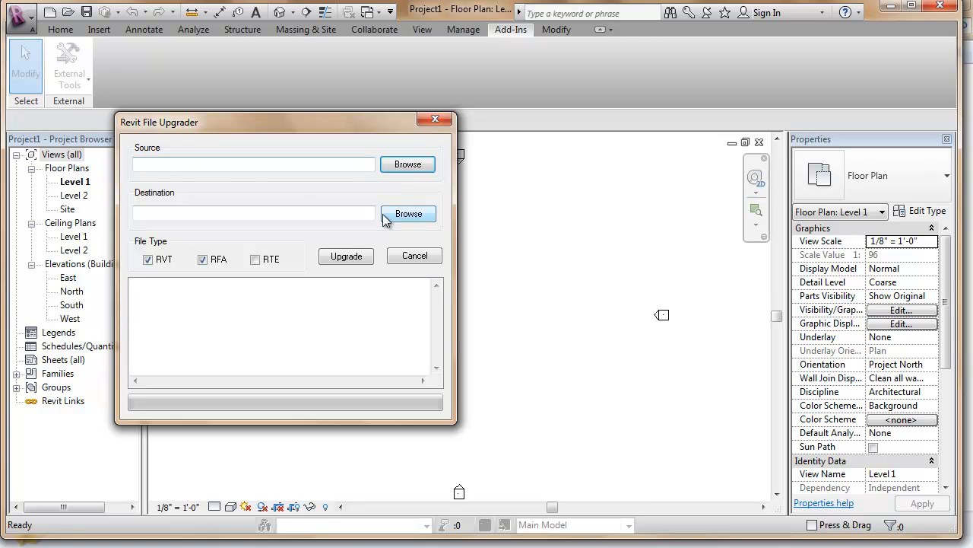
Set the upgrader source to 'Source files' and destination to 'Upgraded Files'.
left_click(407, 165)
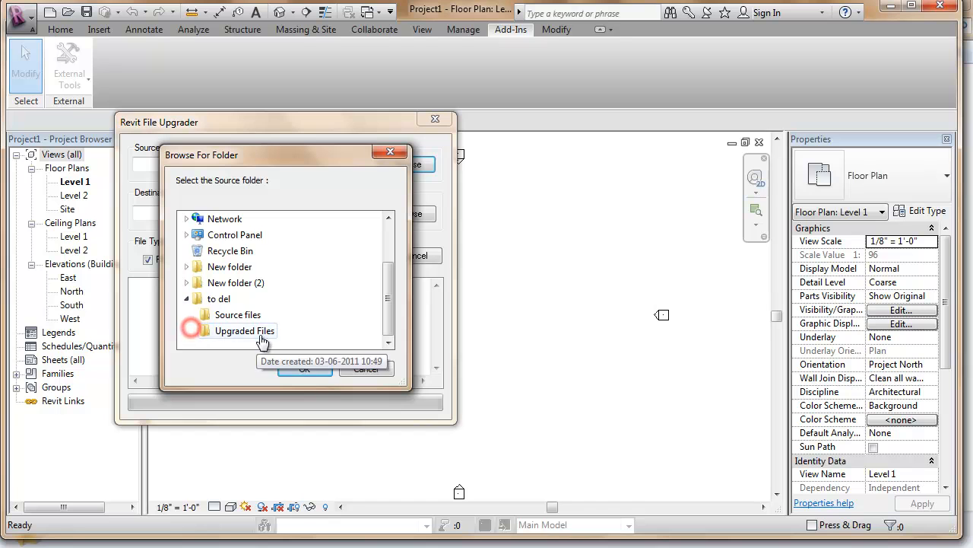
left_click(237, 314)
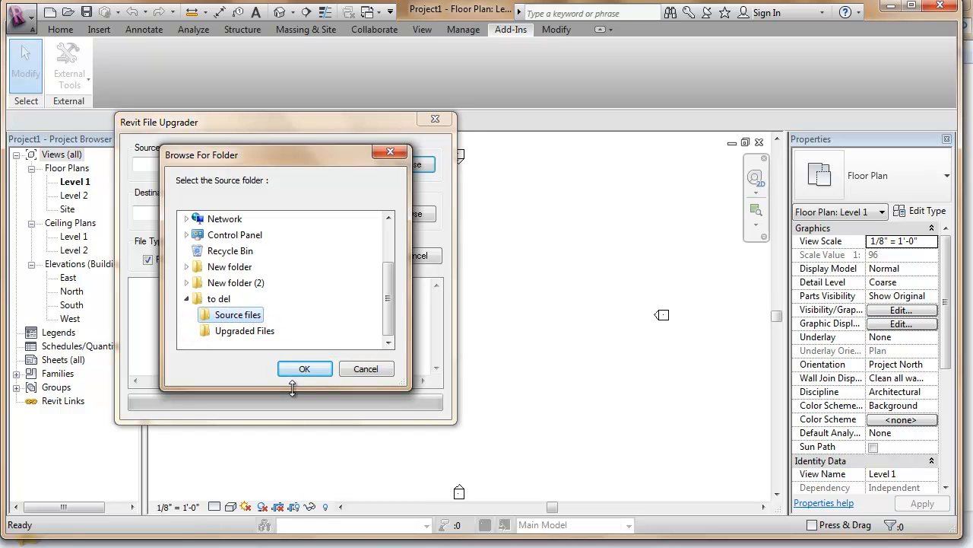
left_click(304, 368)
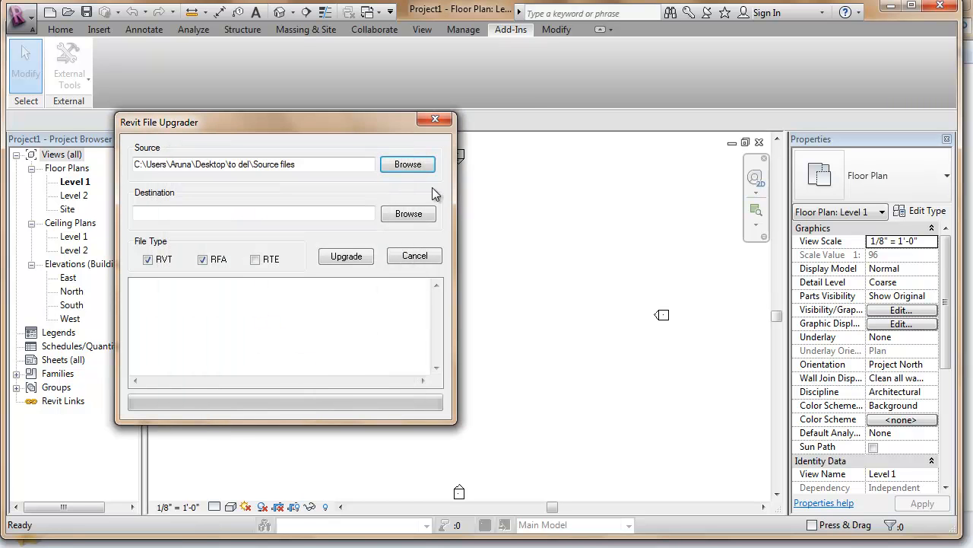
left_click(408, 213)
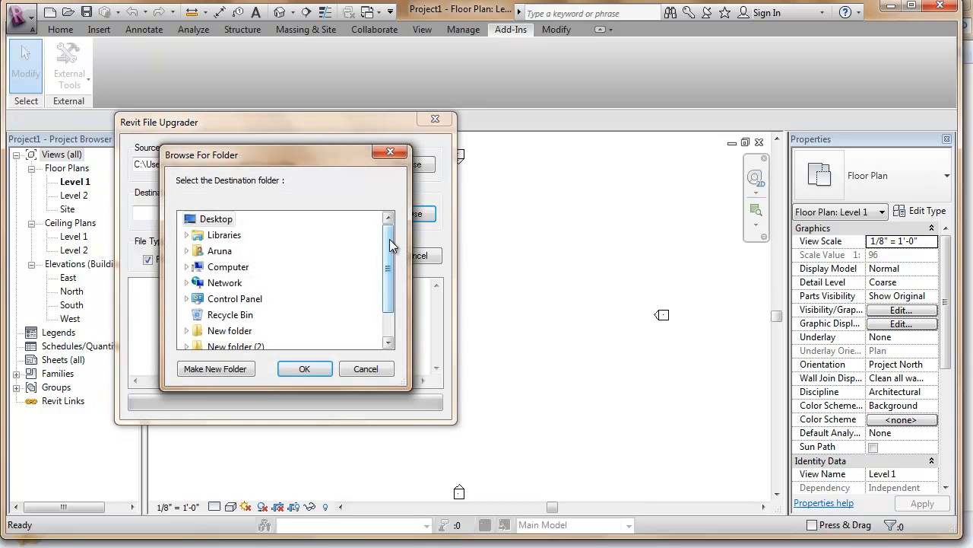
scroll("down", 3)
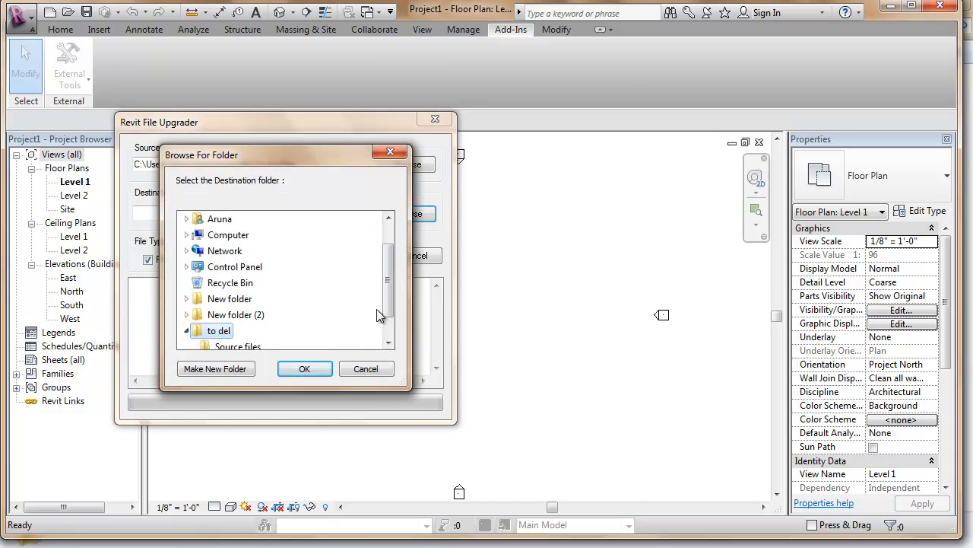
left_click(245, 330)
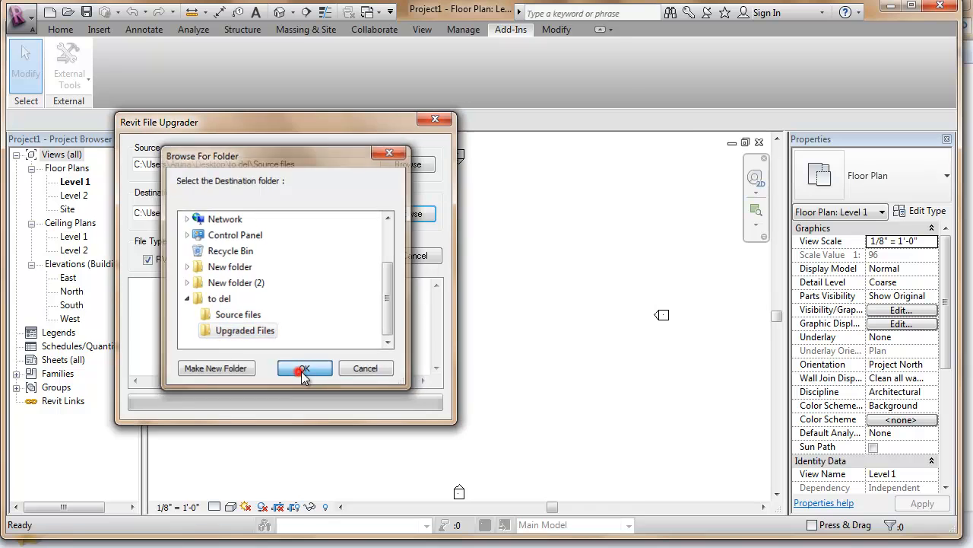
left_click(304, 368)
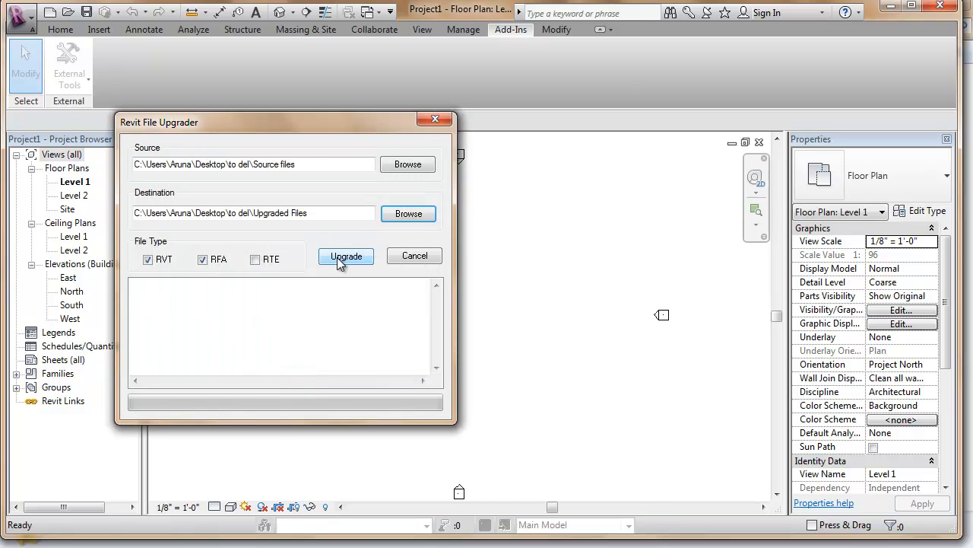
Upgrade m_rac_essentials_rendering.rvt and m_Roofs.rvt, then close the completion message.
left_click(346, 256)
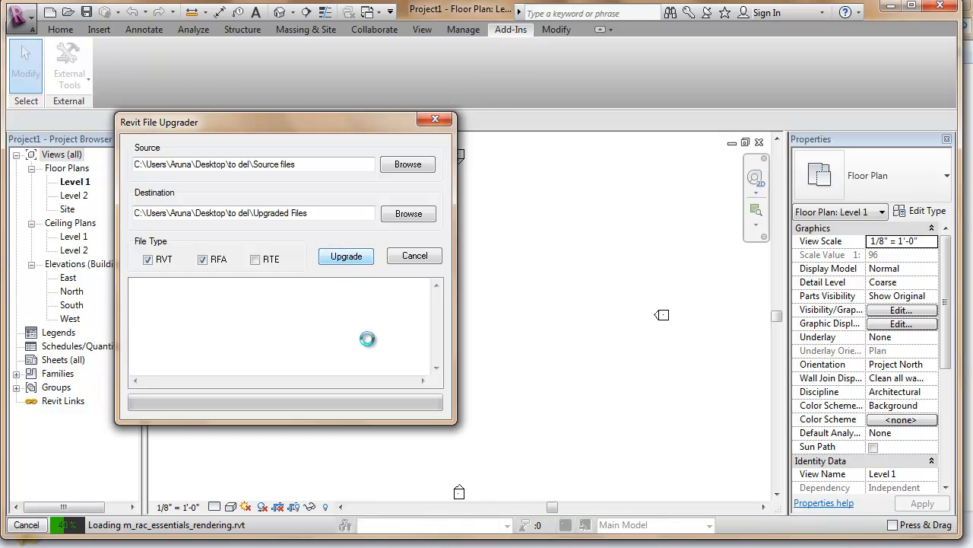
left_click(346, 255)
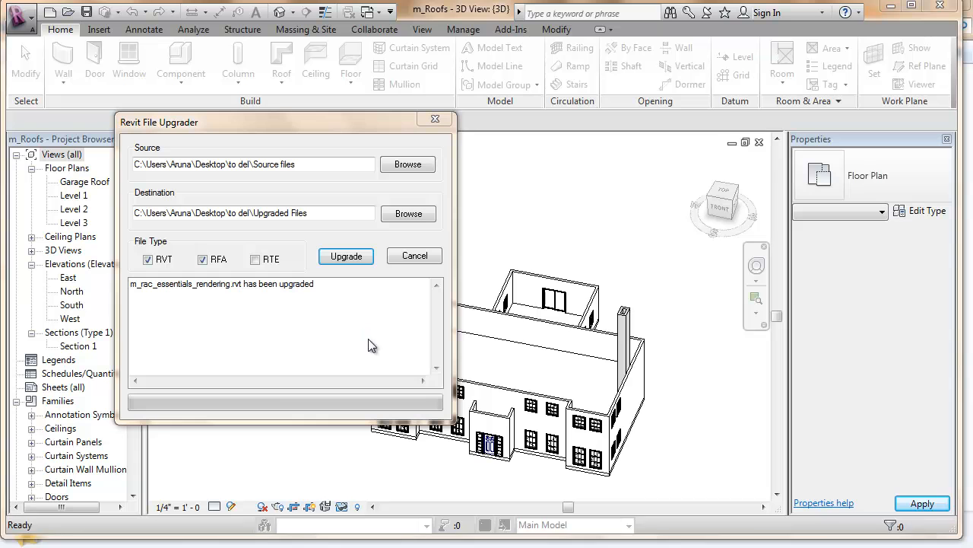
left_click(346, 256)
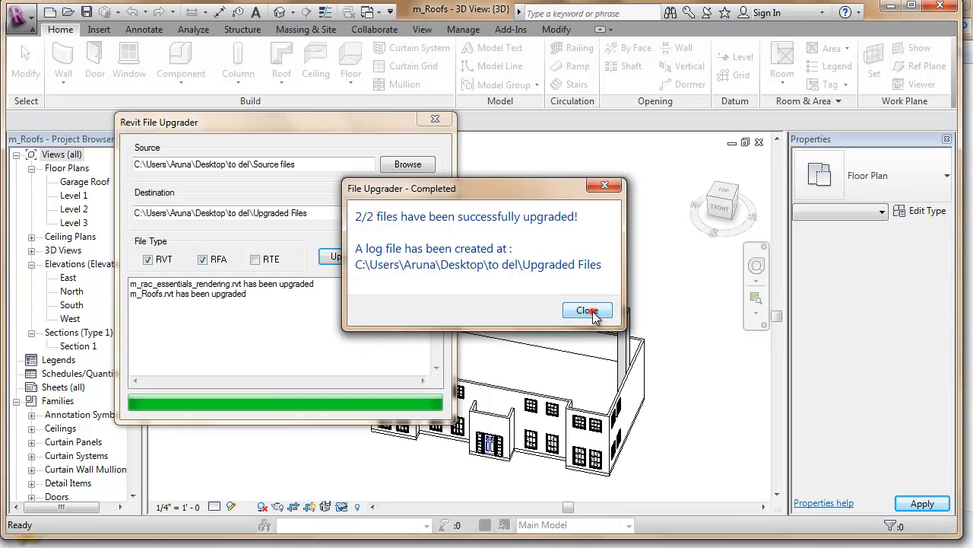
left_click(587, 311)
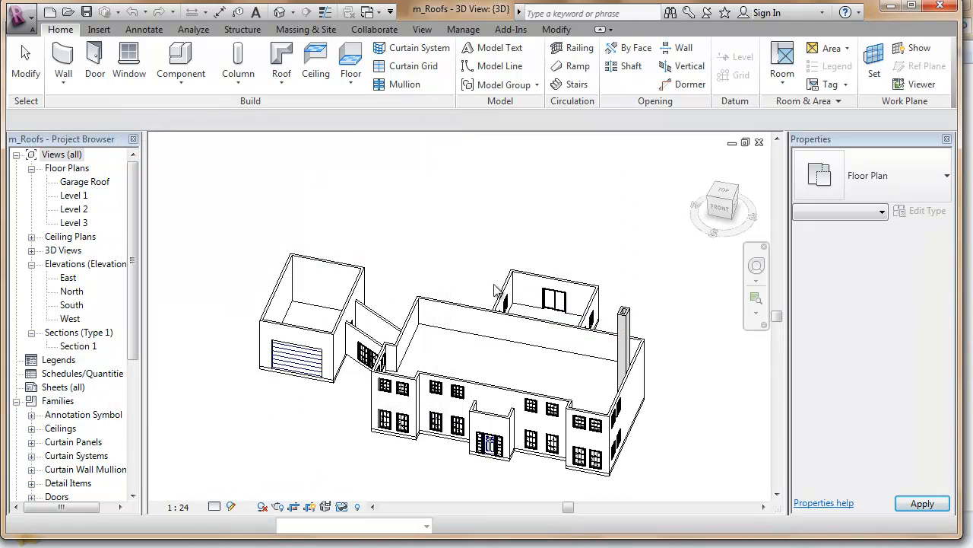
Open the Upgraded Files folder in 'to del' to see the upgraded files and UpgraderLog.
left_click(380, 13)
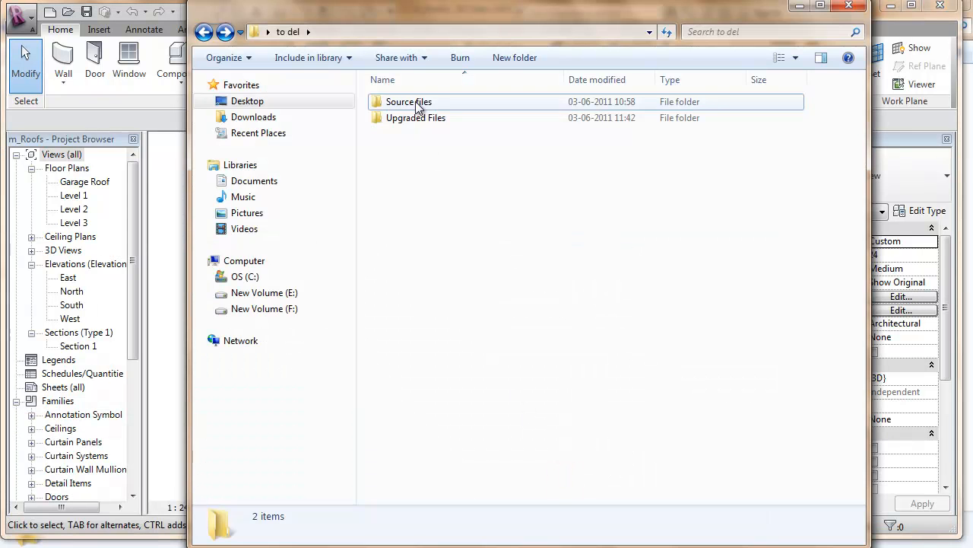
double_click(416, 118)
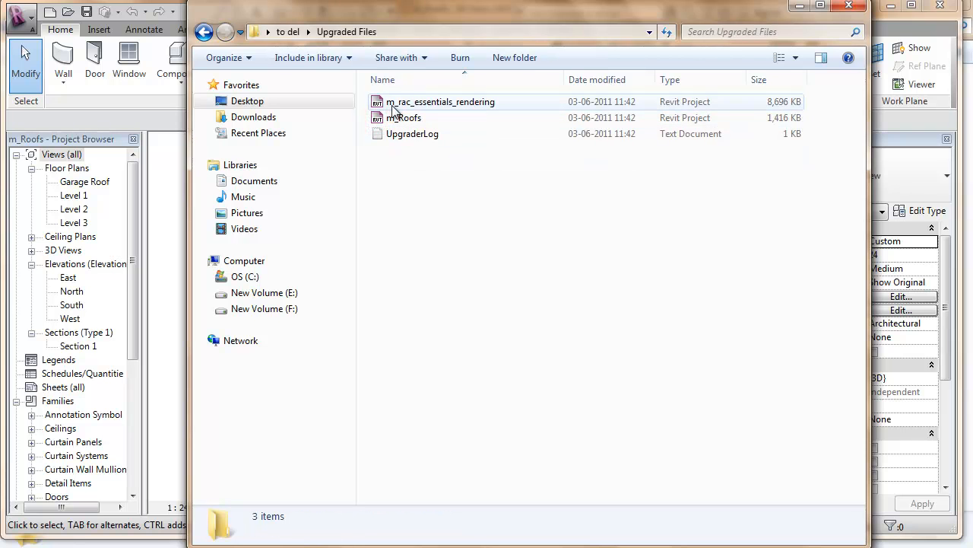
mouse_move(593, 133)
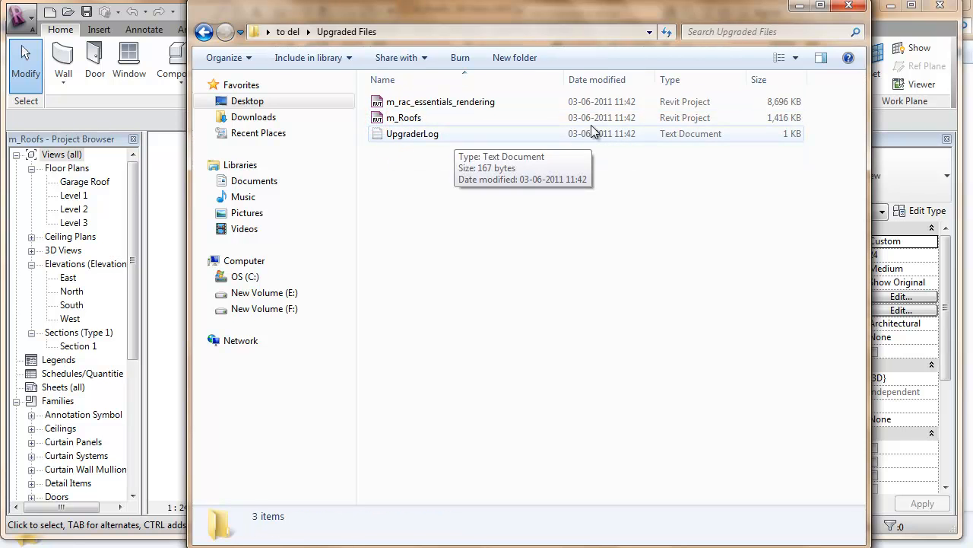